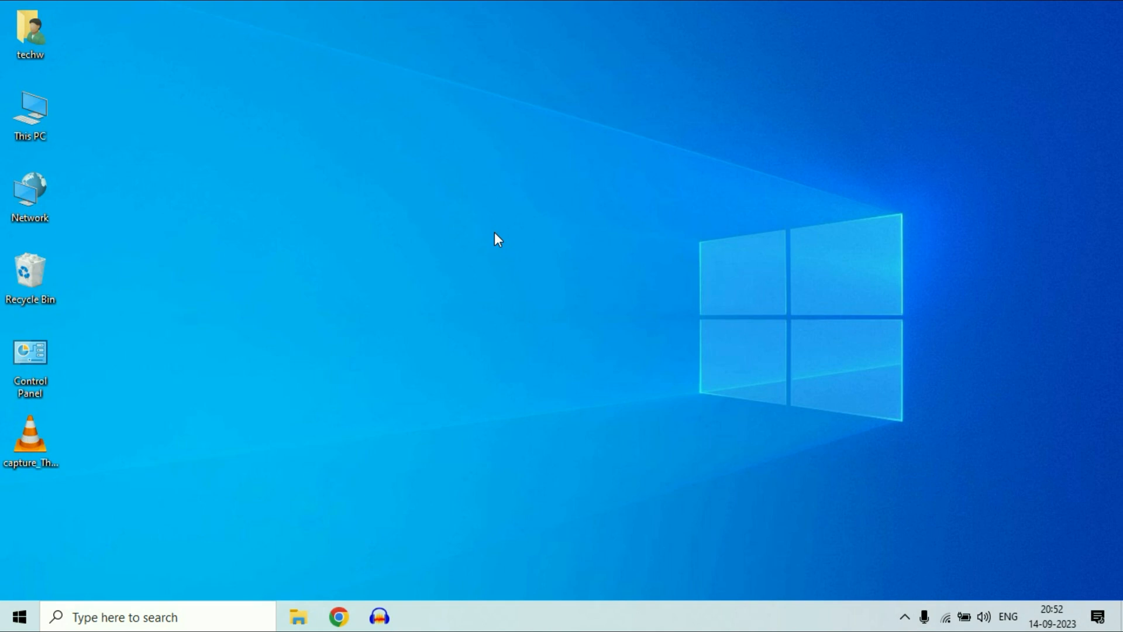
pyautogui.moveTo(460, 243)
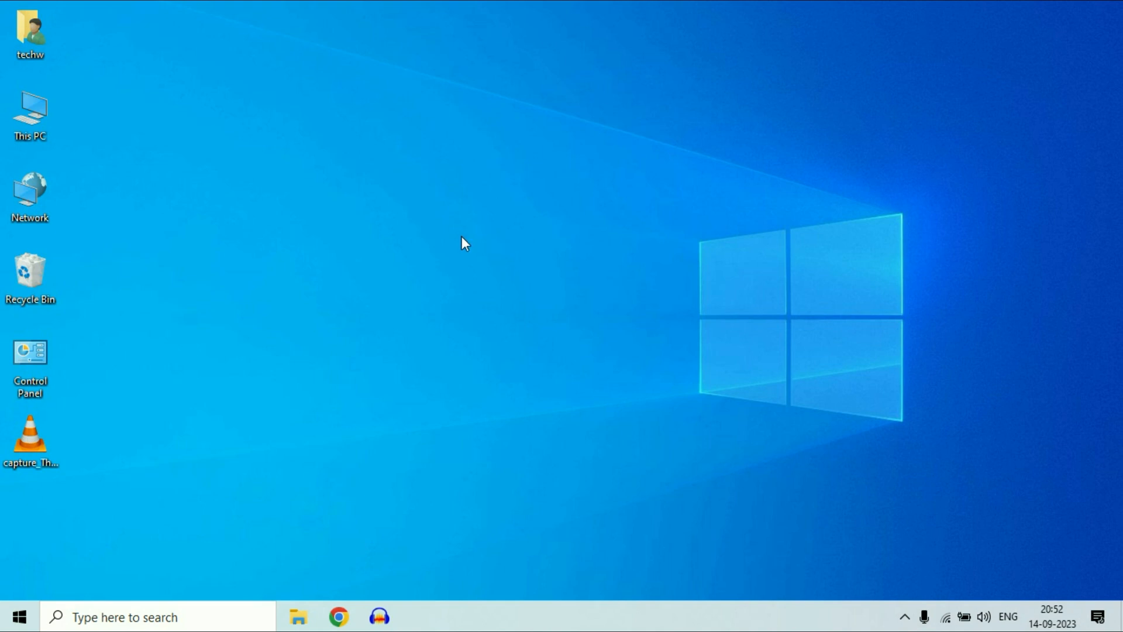
# Launch Windows Settings from the Start menu.
pyautogui.click(19, 614)
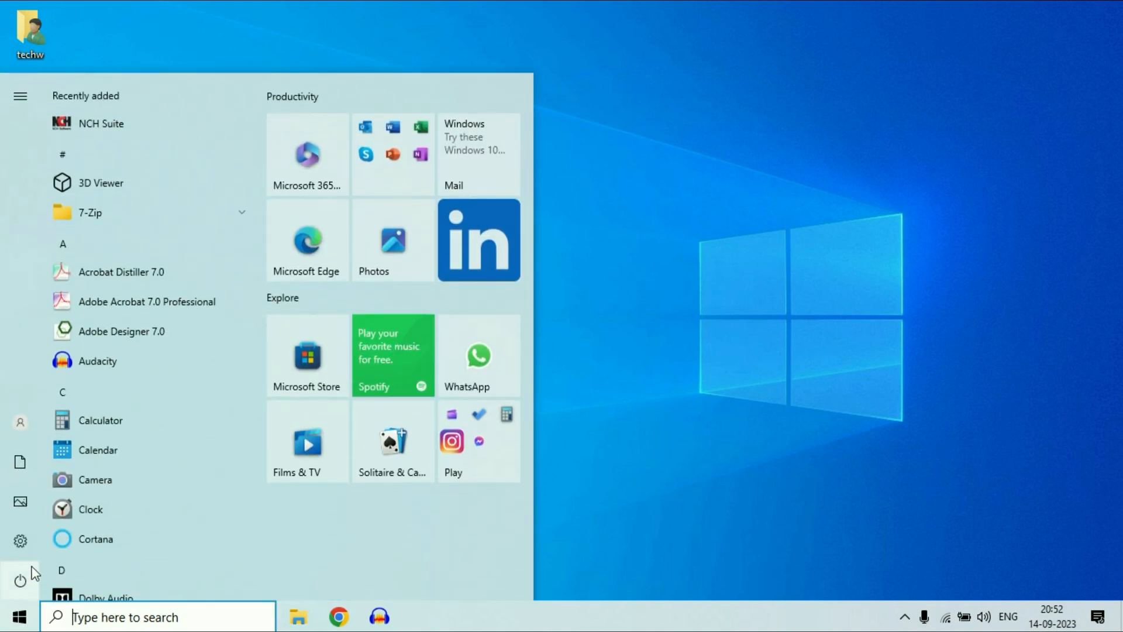
pyautogui.click(18, 538)
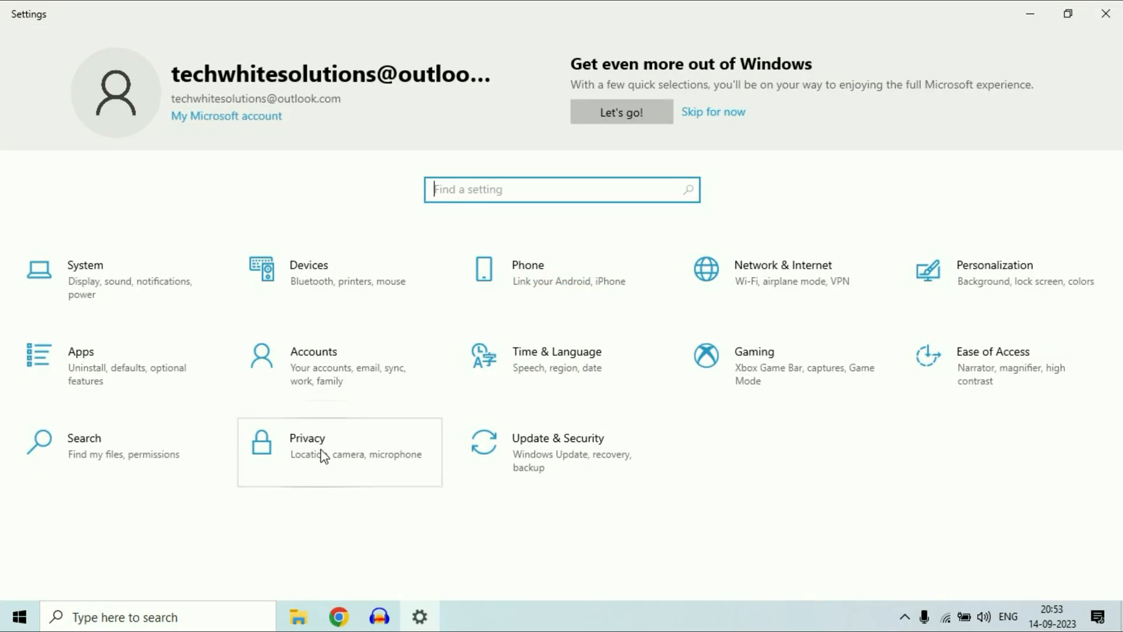
# Switch off the toggles under Privacy > General.
pyautogui.click(319, 451)
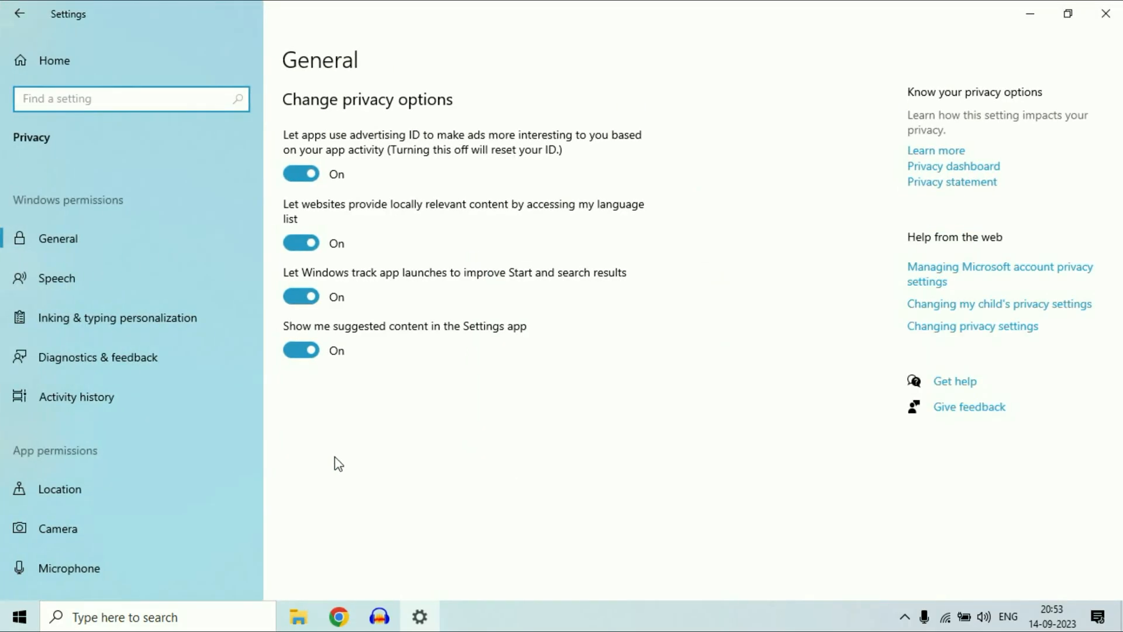
pyautogui.click(47, 239)
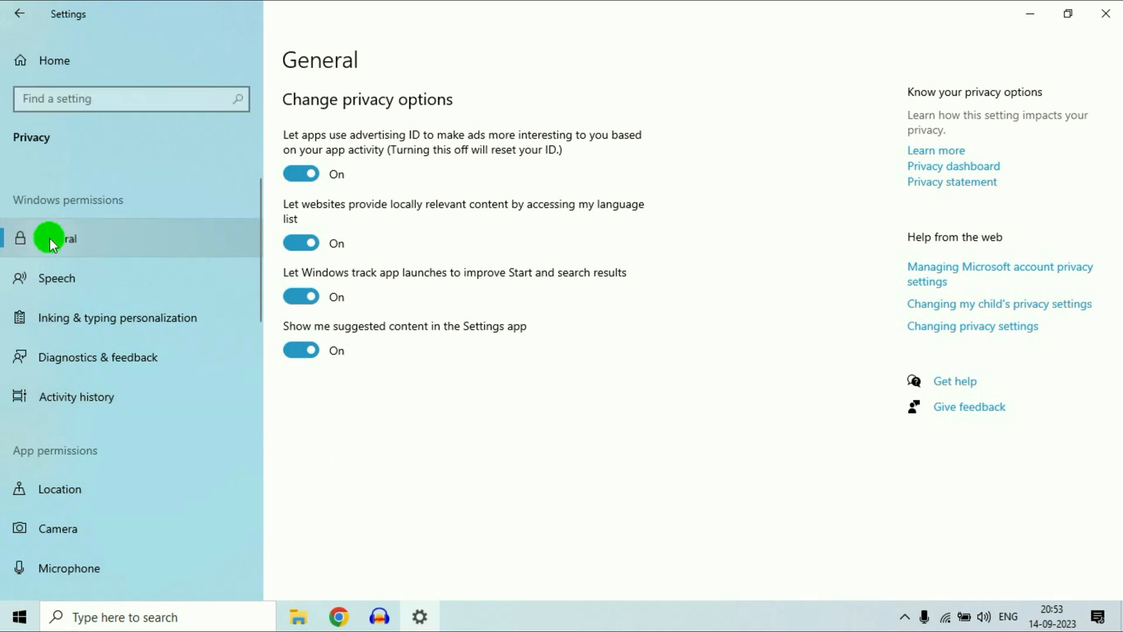
pyautogui.click(300, 174)
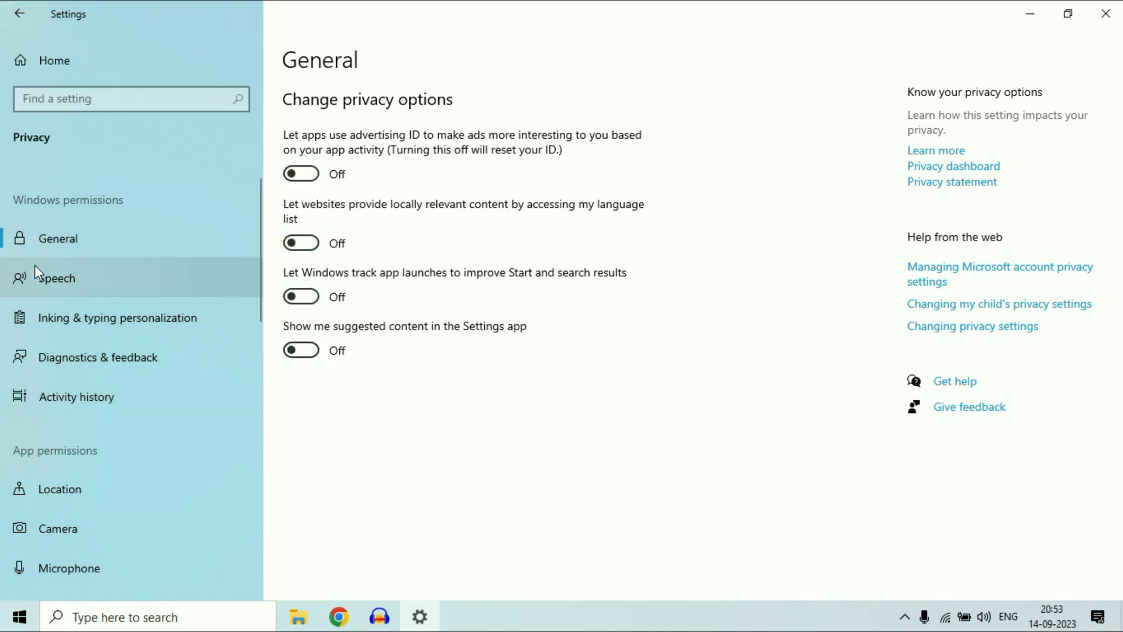
# Review Speech, then switch off Improve inking and typing in Diagnostics & feedback.
pyautogui.click(56, 278)
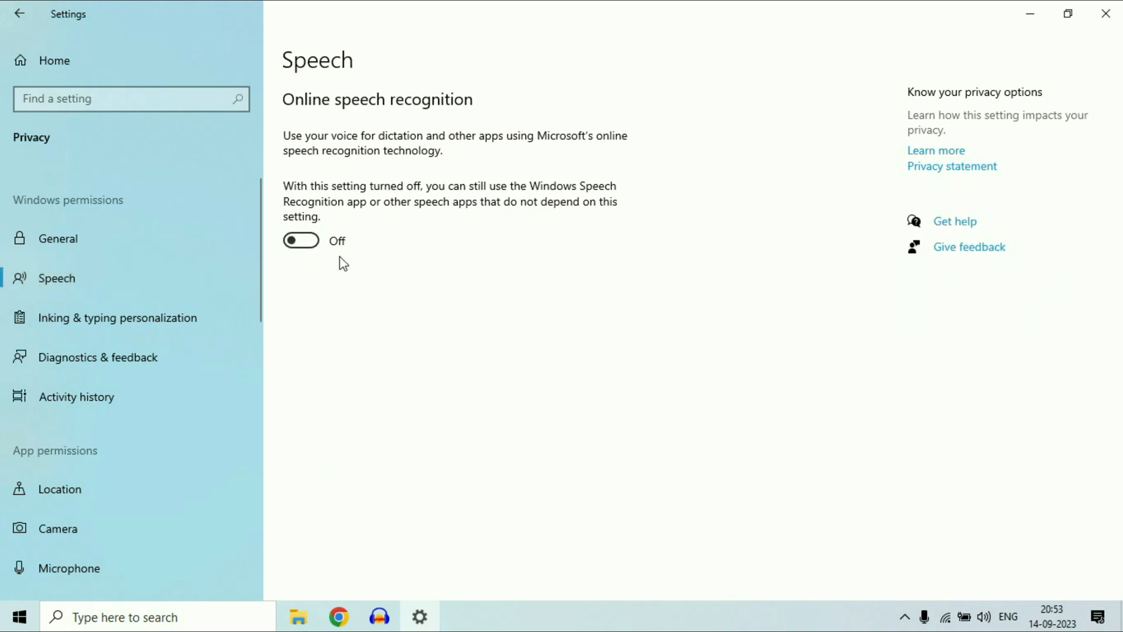
pyautogui.moveTo(92, 365)
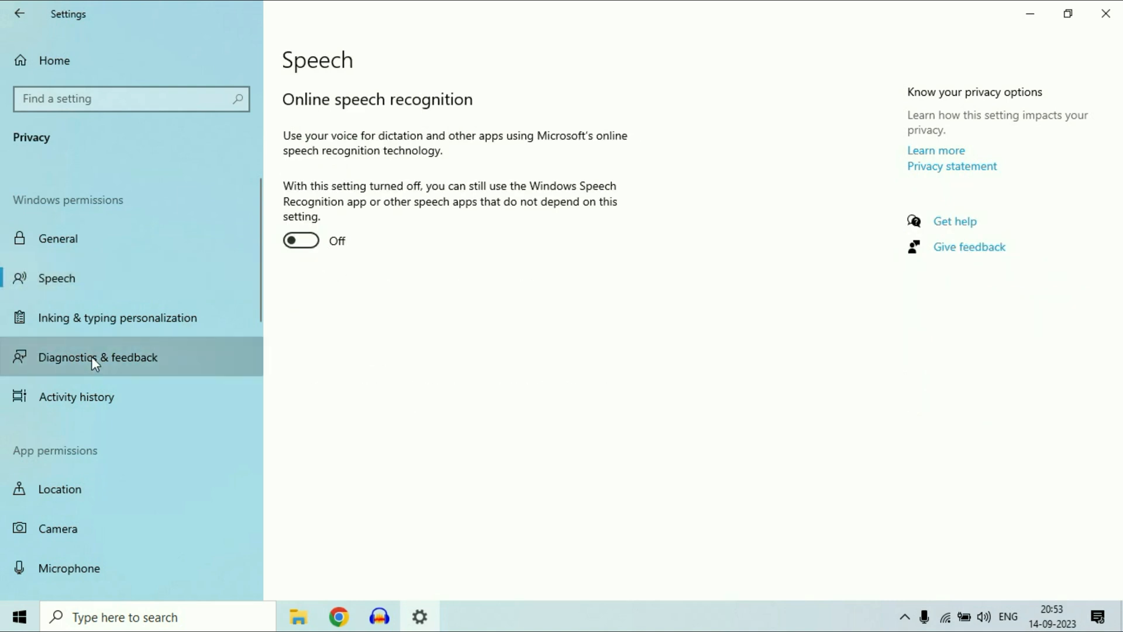
pyautogui.click(88, 358)
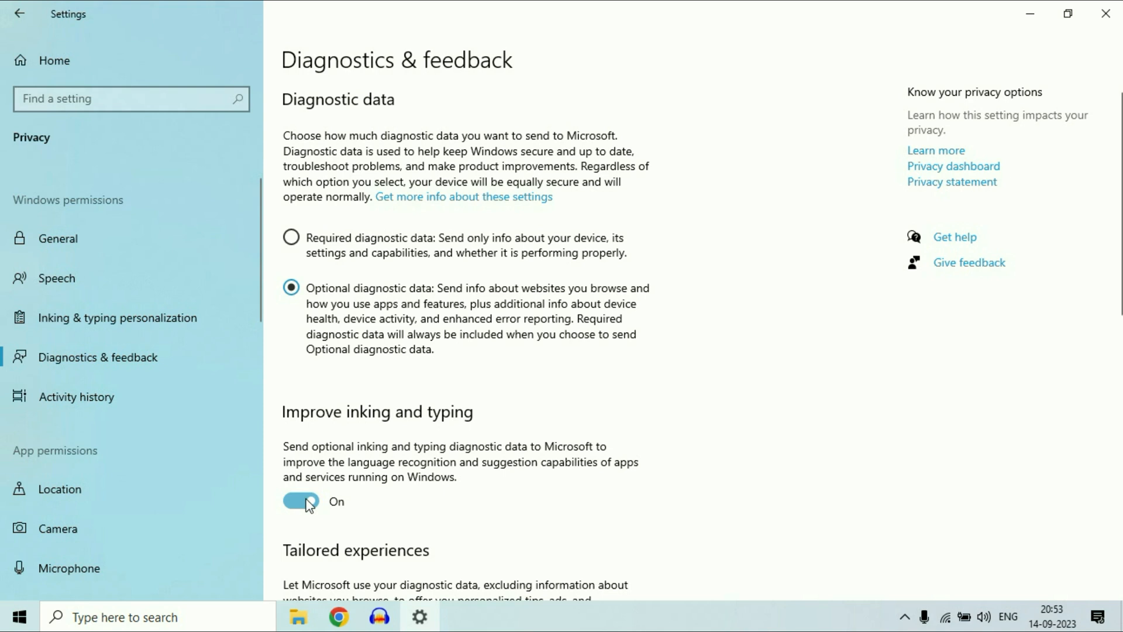
pyautogui.click(300, 500)
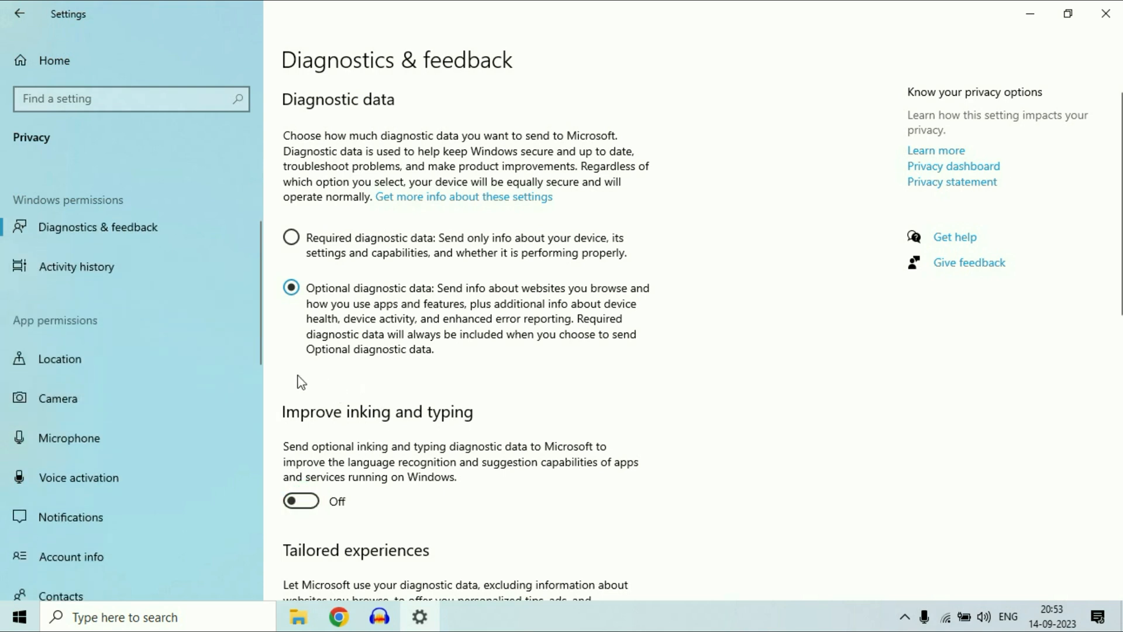
# Switch off 'Allow apps to access your location' under Privacy > Location.
pyautogui.click(59, 359)
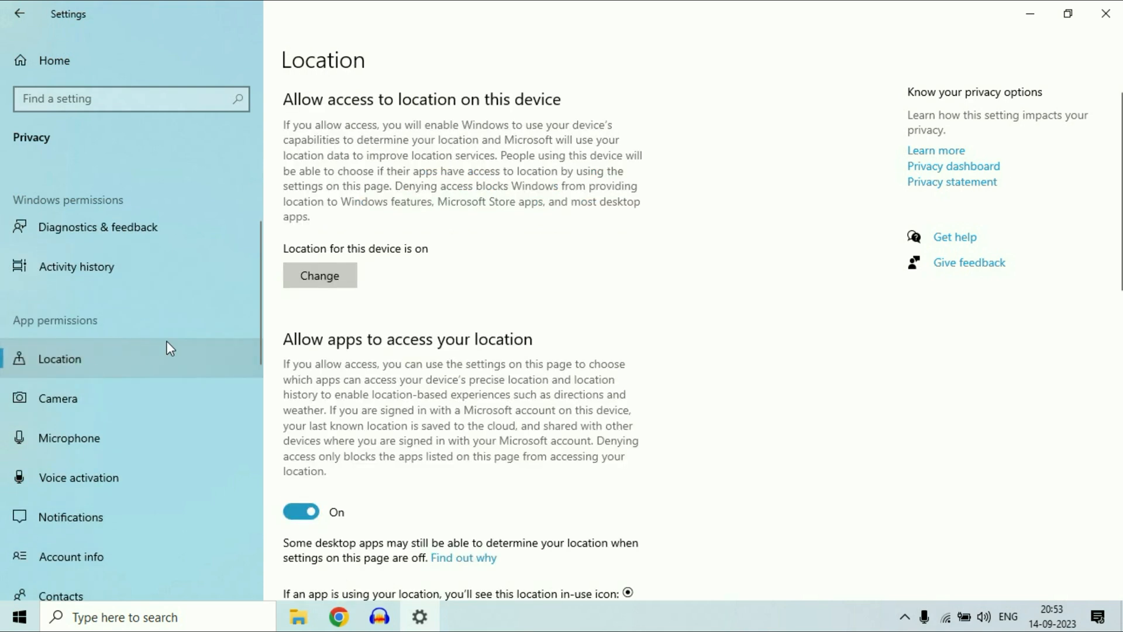
pyautogui.click(301, 512)
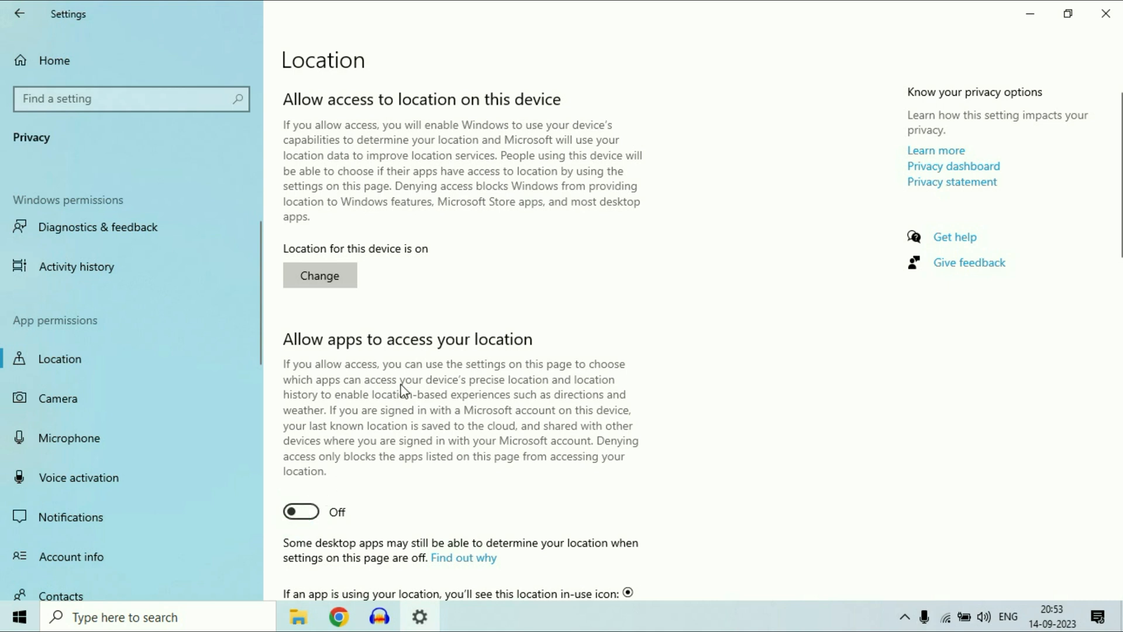
pyautogui.scroll(-3)
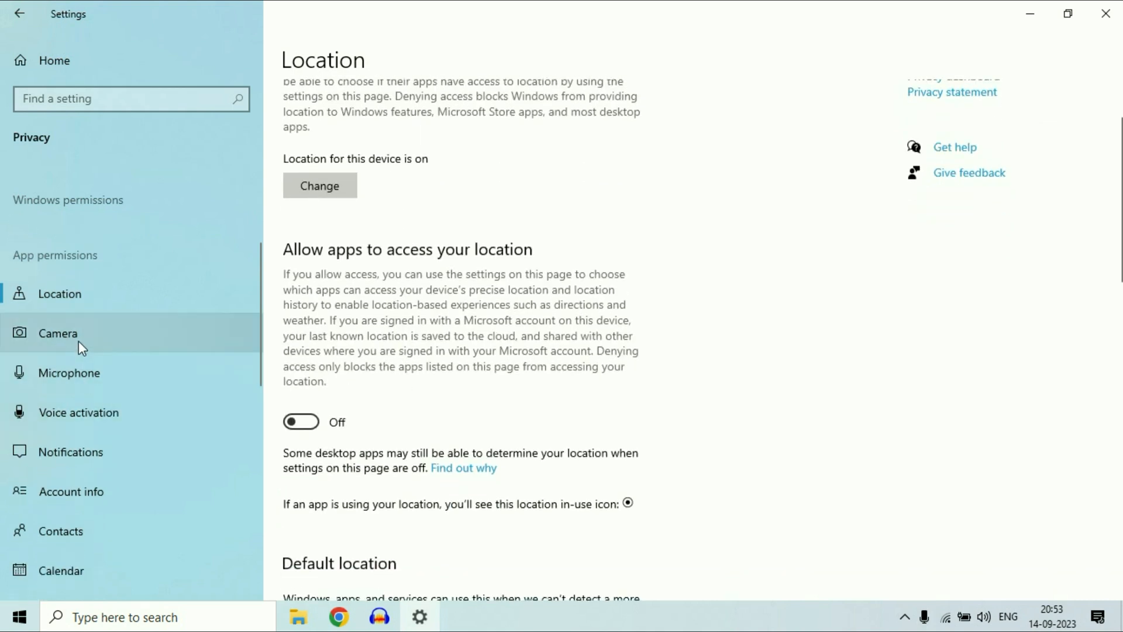
pyautogui.moveTo(119, 373)
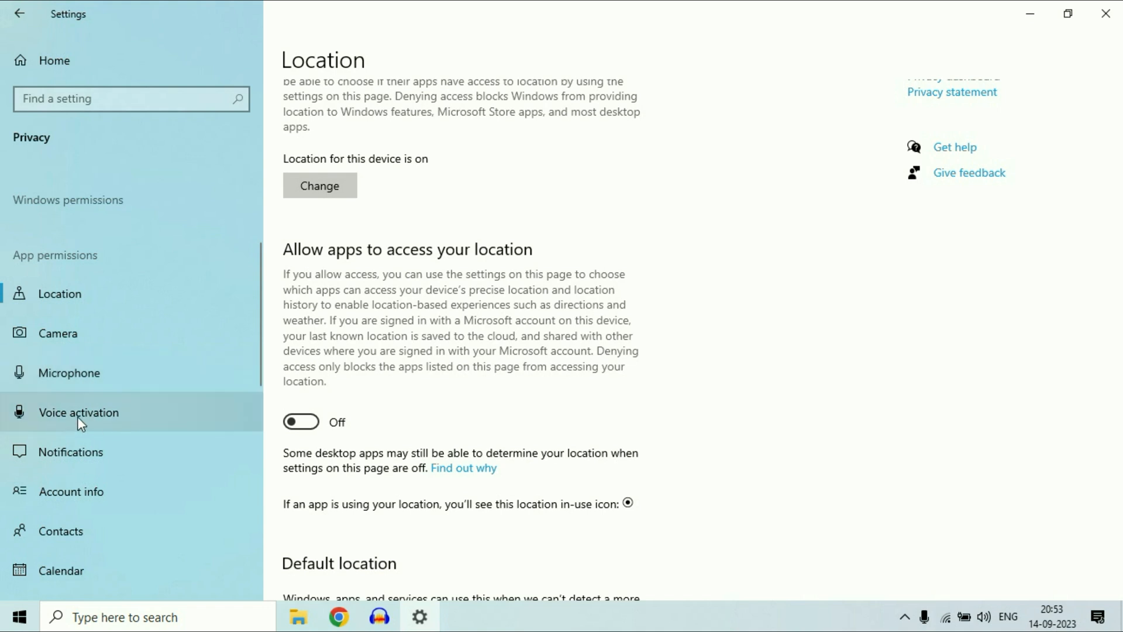
pyautogui.moveTo(87, 423)
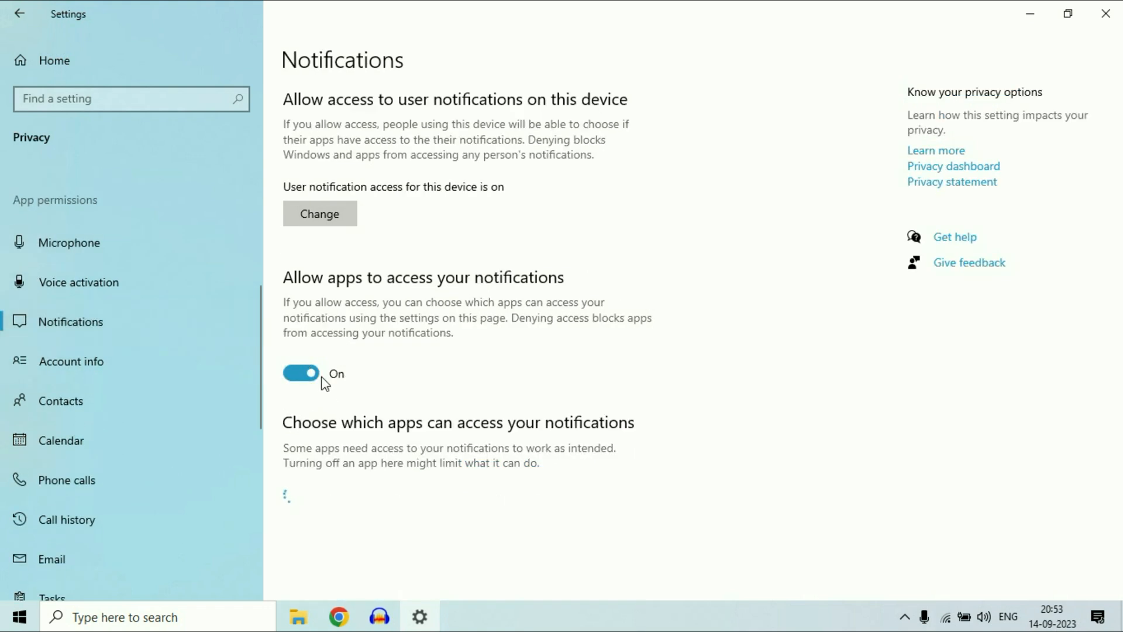
# Block app access to notifications and the calendar, passing through Account info and Contacts.
pyautogui.click(301, 373)
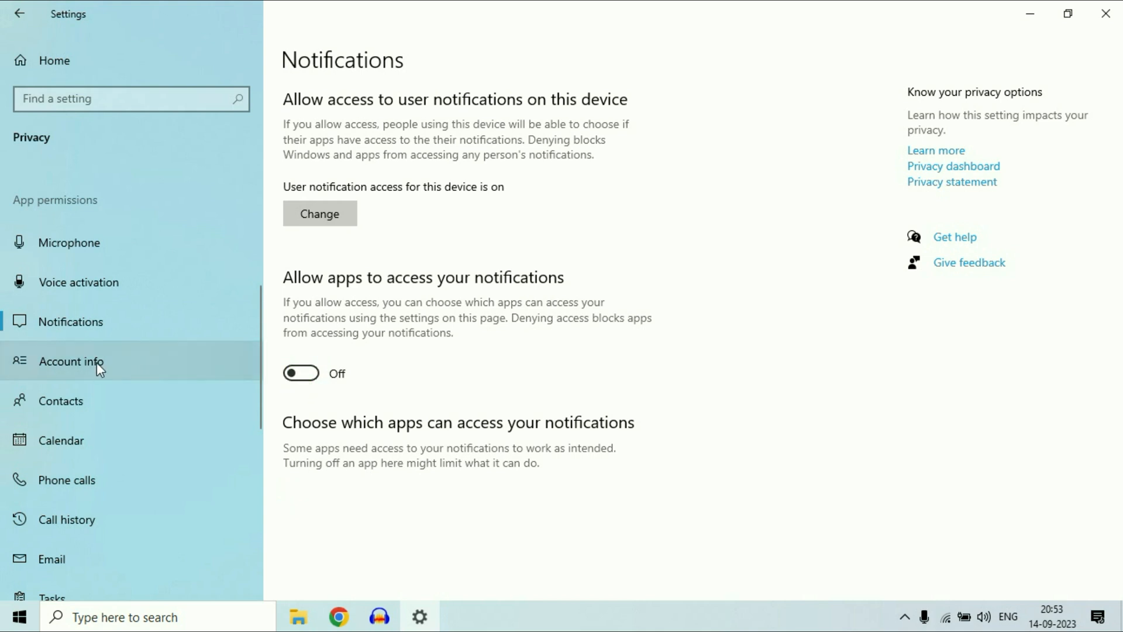
pyautogui.click(70, 360)
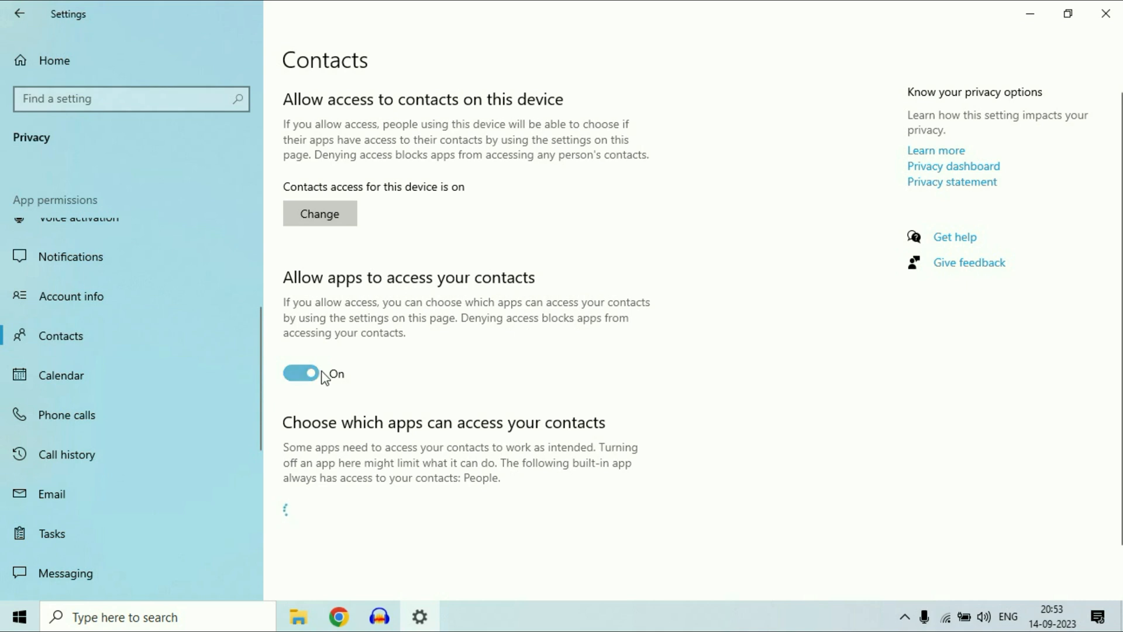
pyautogui.click(58, 375)
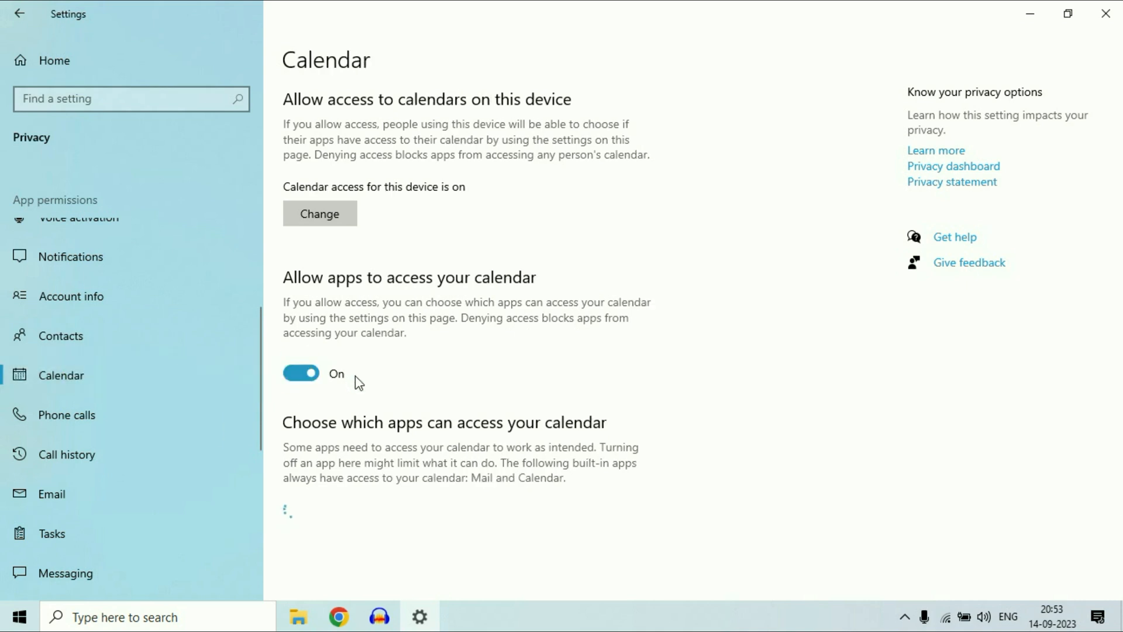
pyautogui.click(301, 373)
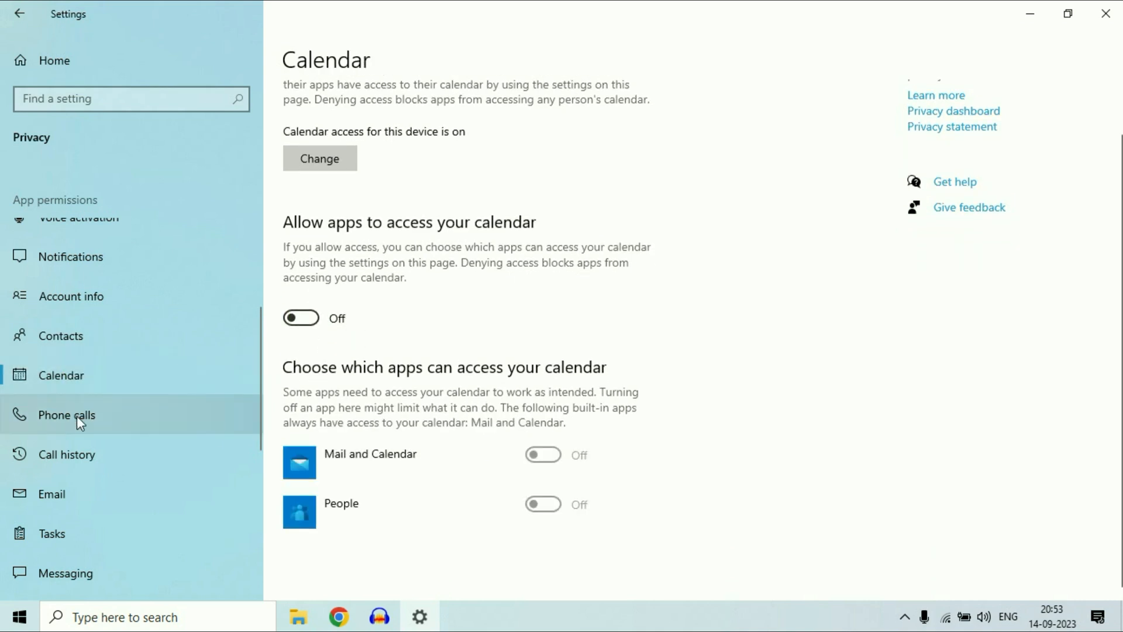
# Review Phone calls and Call history permissions, then move to the Tasks page.
pyautogui.click(67, 416)
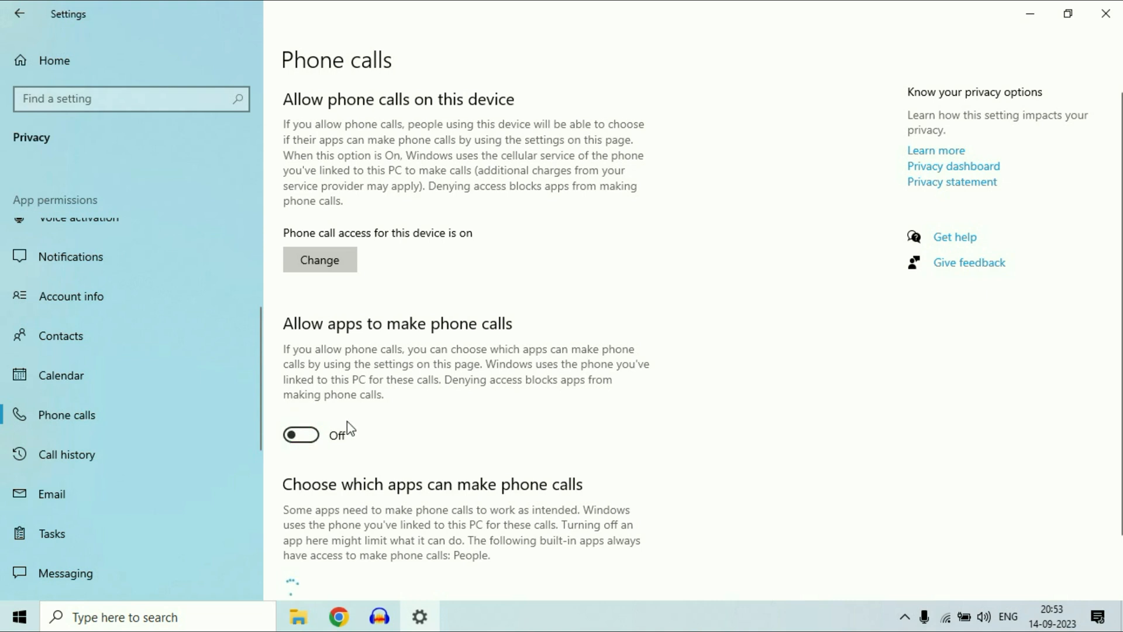
pyautogui.click(64, 453)
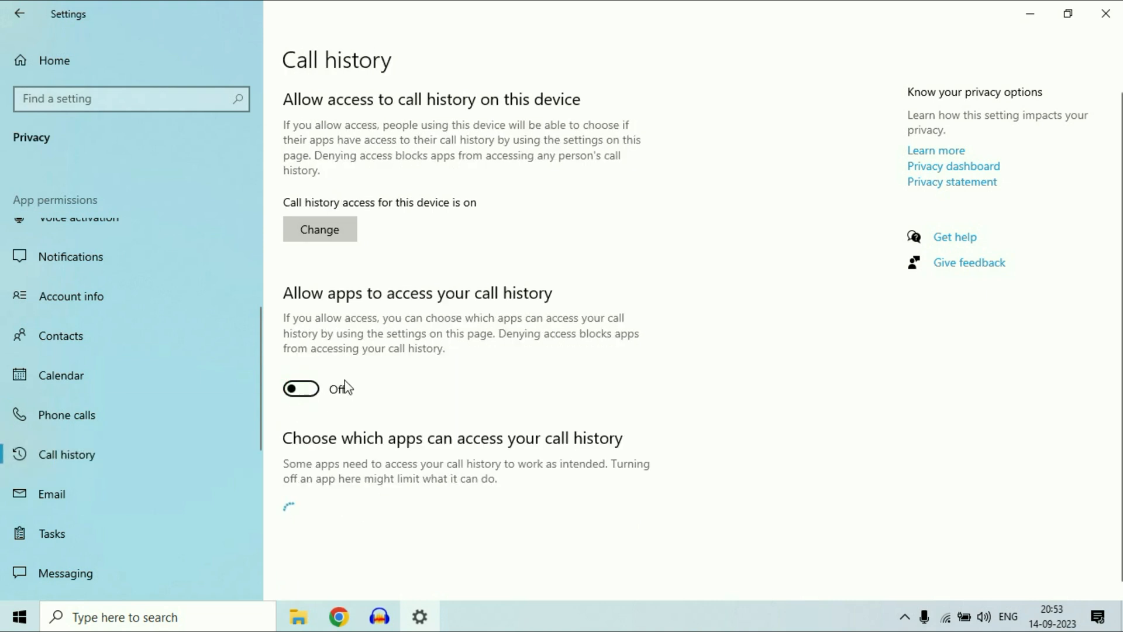
pyautogui.click(51, 493)
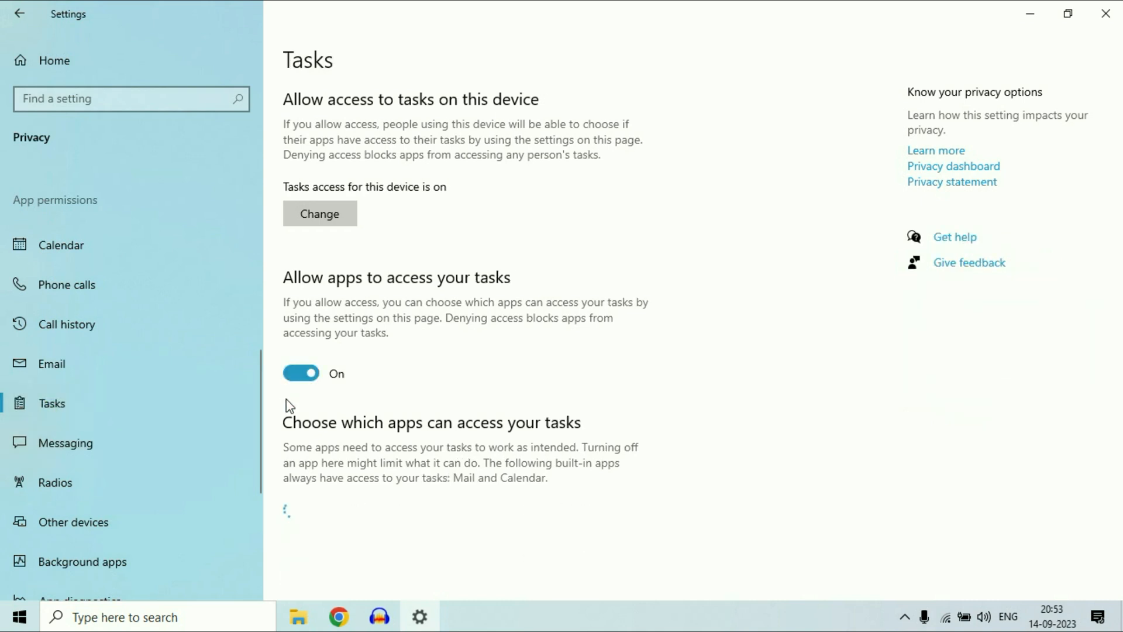
# Switch off app access to tasks, then review Messaging and Radios permissions.
pyautogui.click(300, 373)
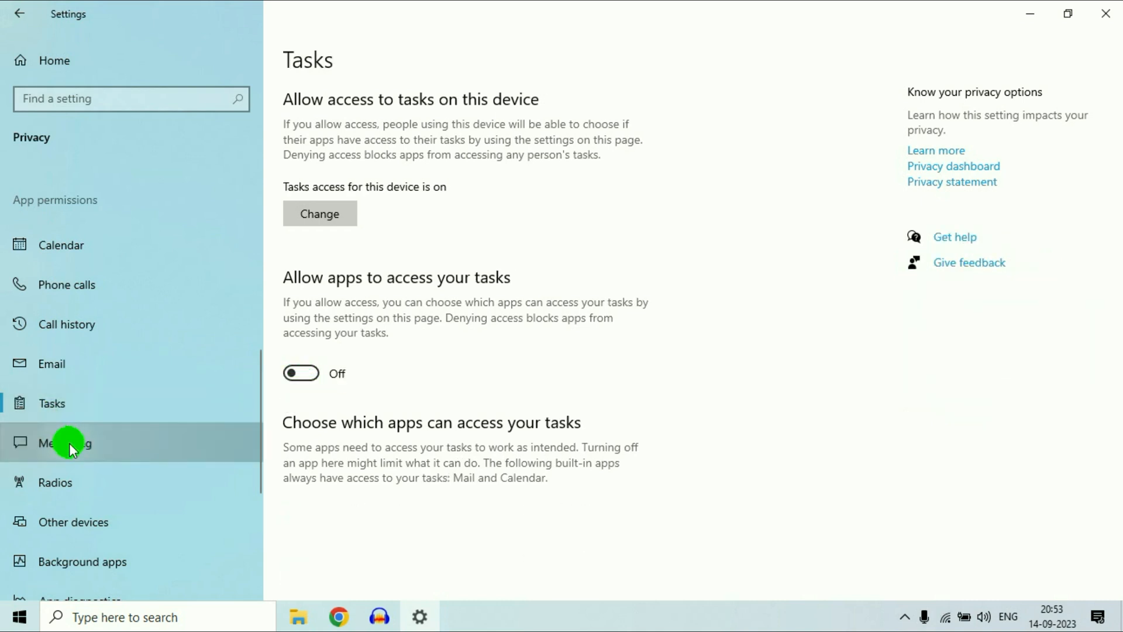
pyautogui.click(70, 444)
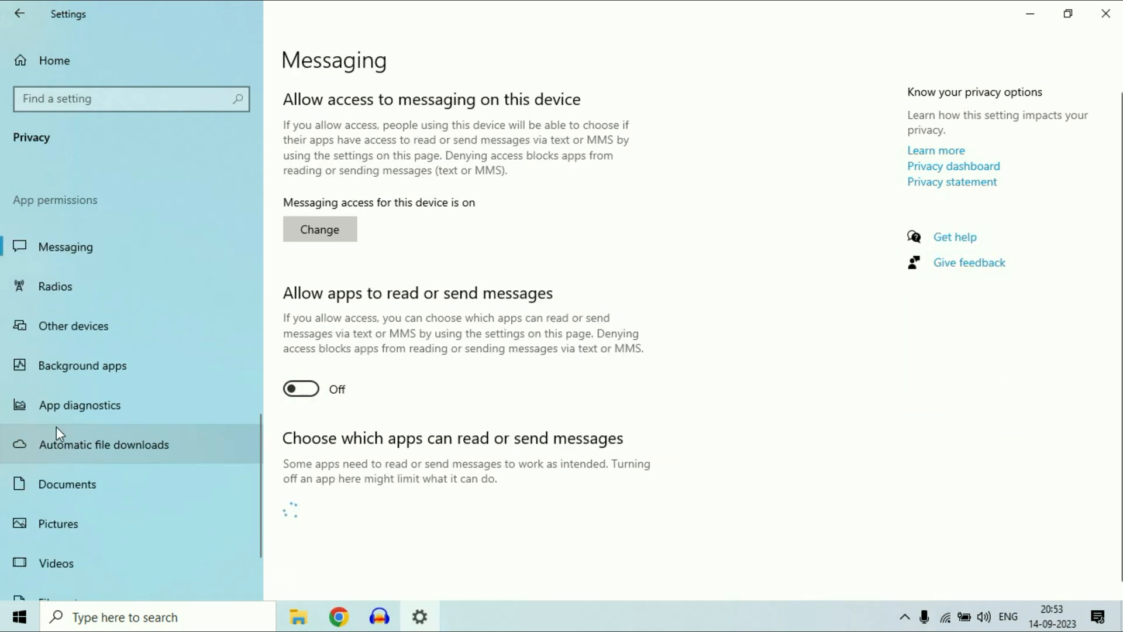
pyautogui.click(51, 285)
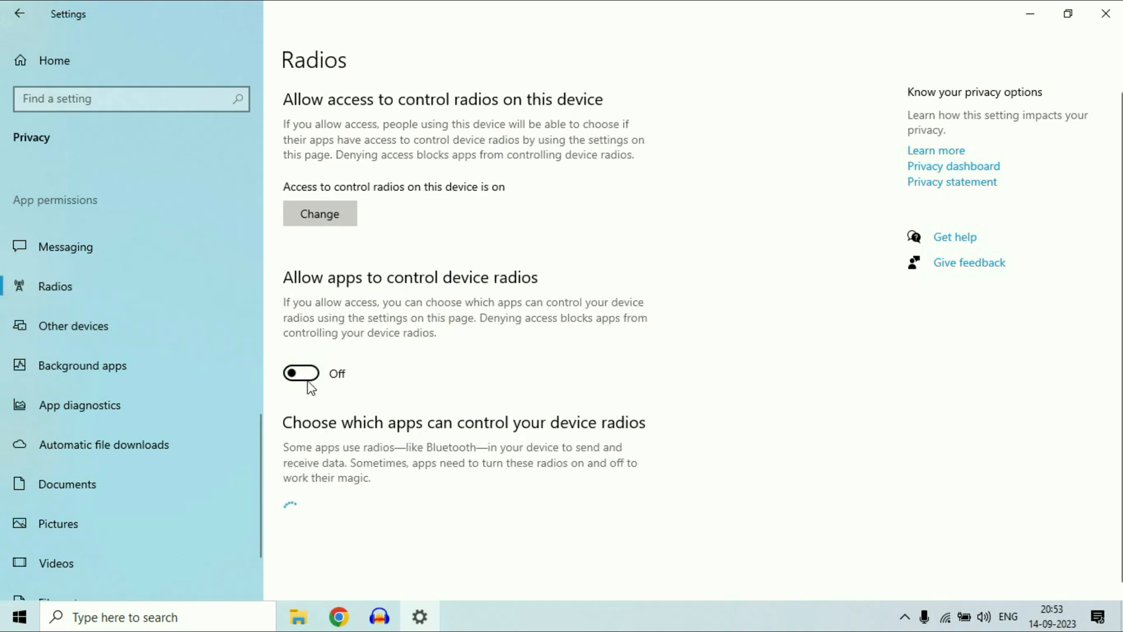
# Stop apps communicating with unpaired devices under Other devices.
pyautogui.click(72, 325)
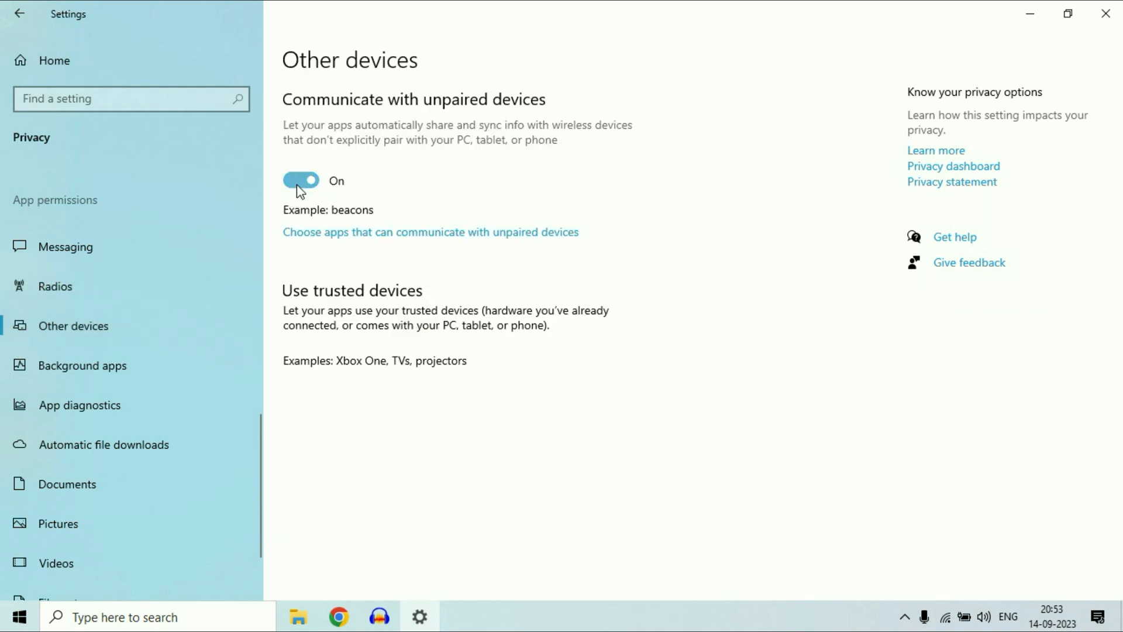
pyautogui.click(299, 180)
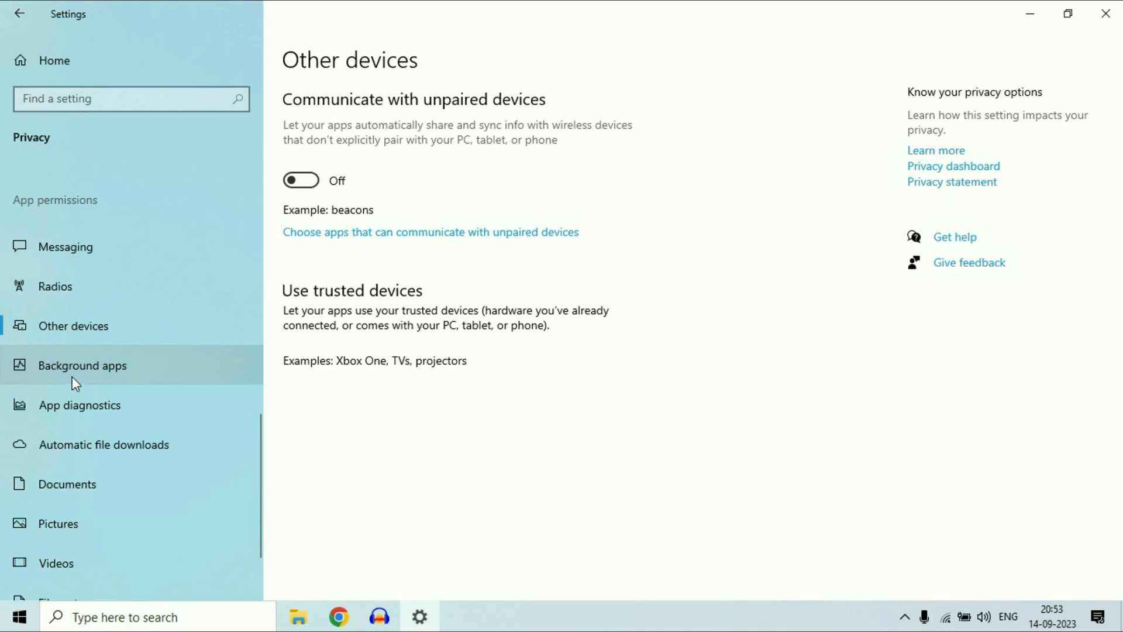
pyautogui.moveTo(309, 342)
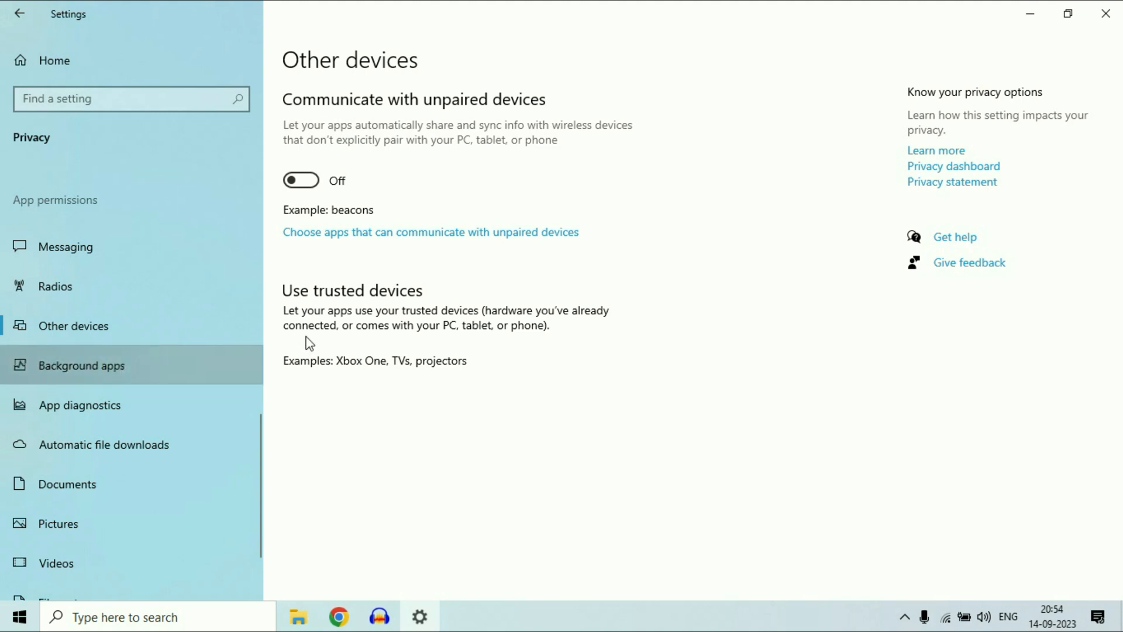
pyautogui.click(82, 365)
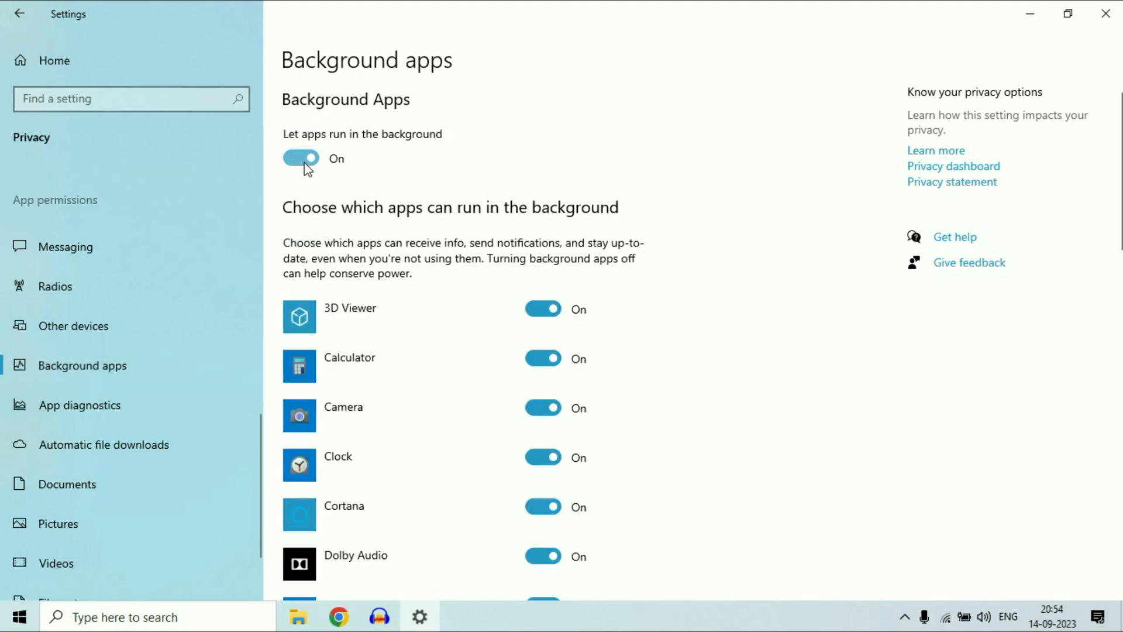
# Switch off Let apps run in the background and app access to diagnostic info.
pyautogui.click(301, 159)
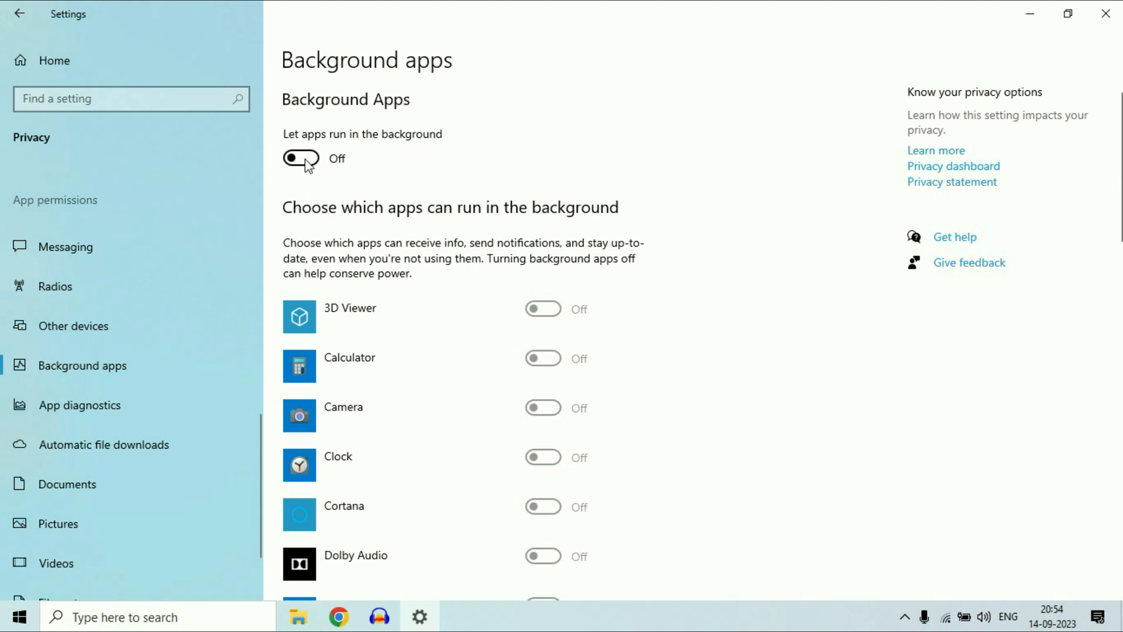
pyautogui.moveTo(328, 177)
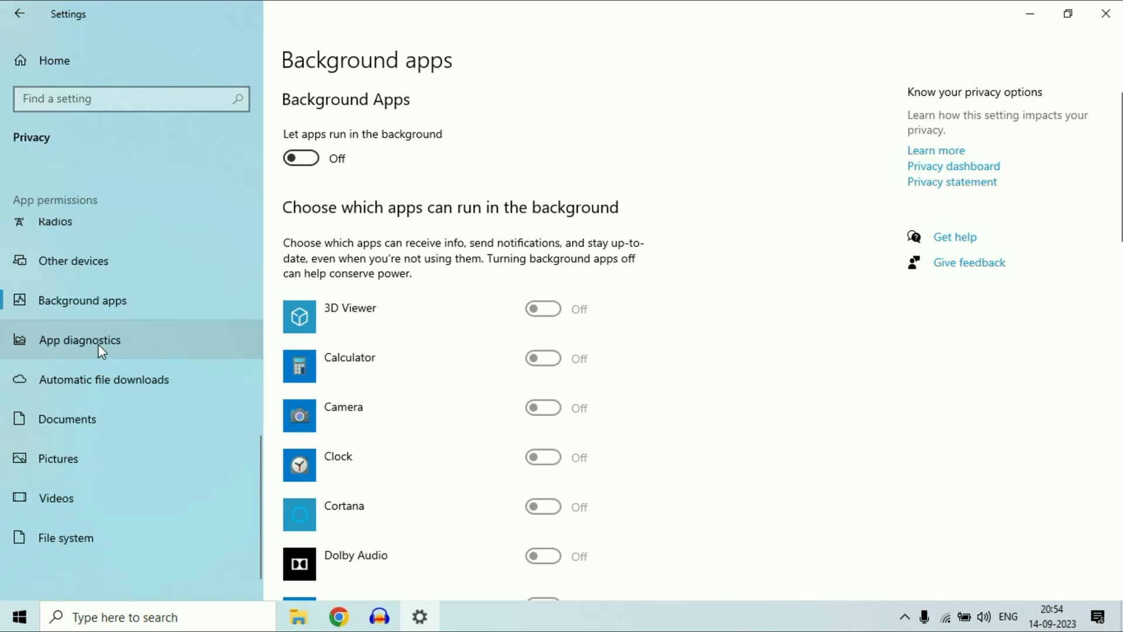
pyautogui.click(80, 339)
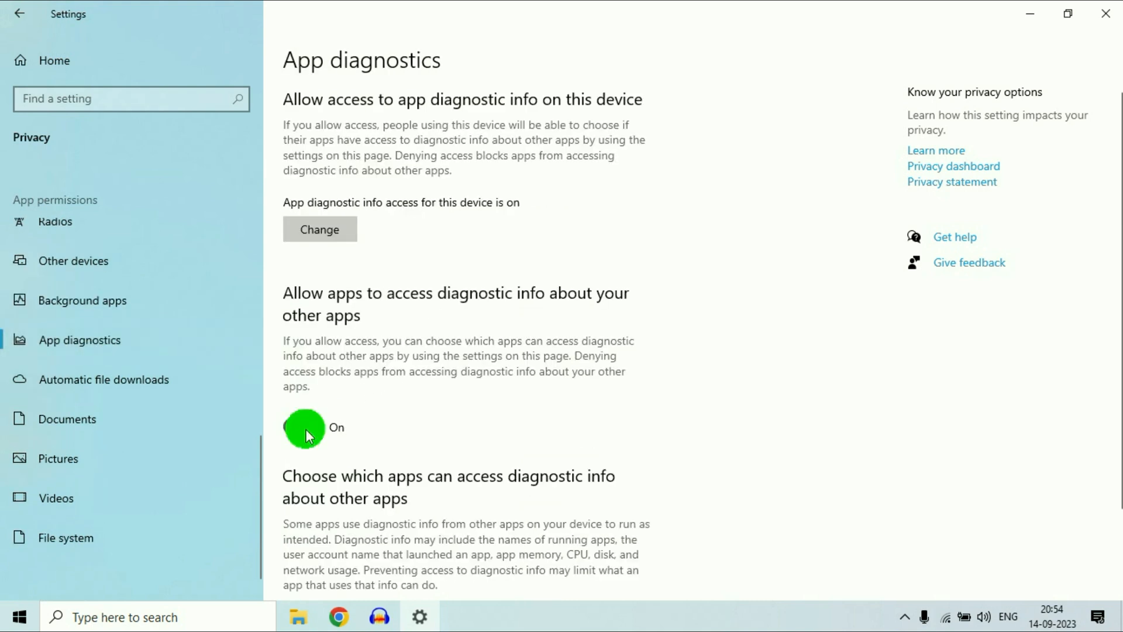
pyautogui.click(302, 428)
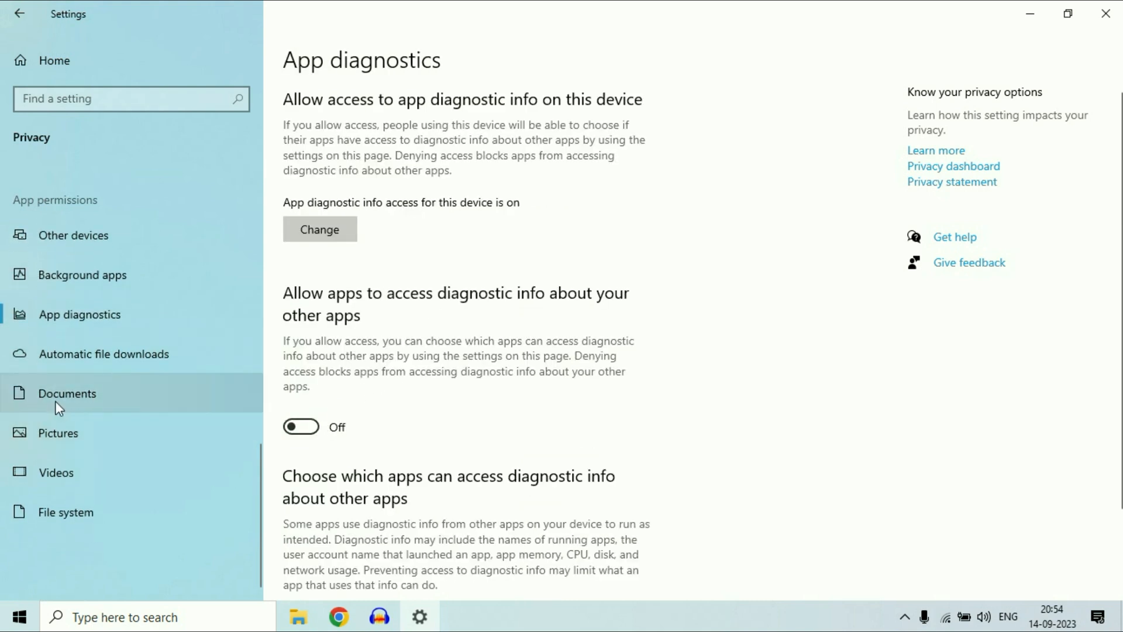
# Deny apps access to the pictures library, then move on to Videos.
pyautogui.click(70, 432)
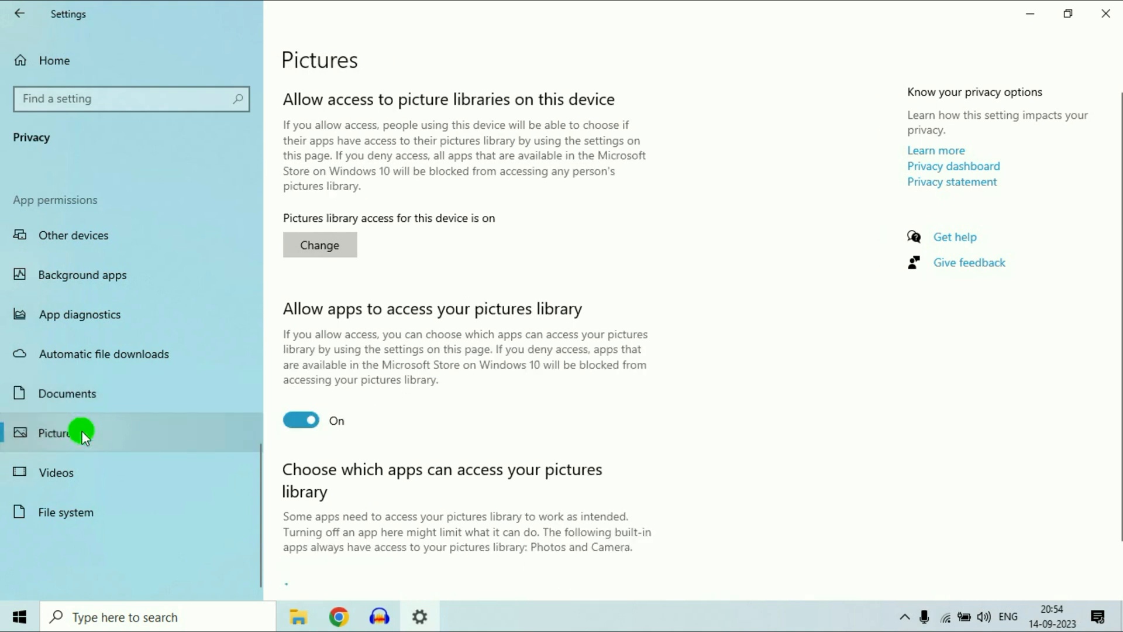
pyautogui.click(300, 420)
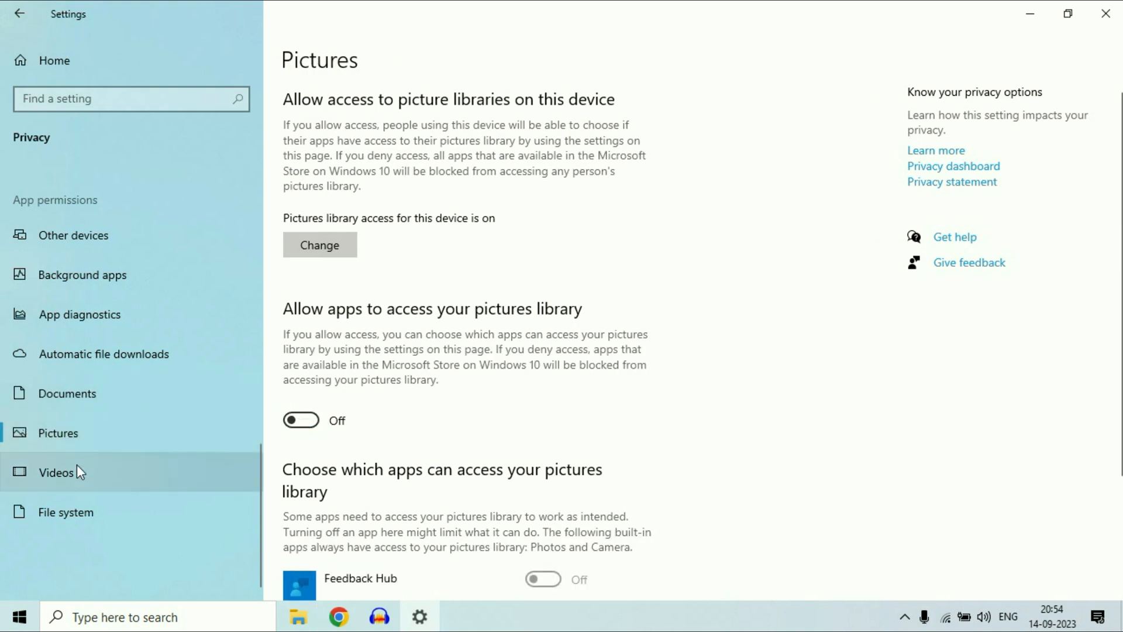
pyautogui.click(54, 471)
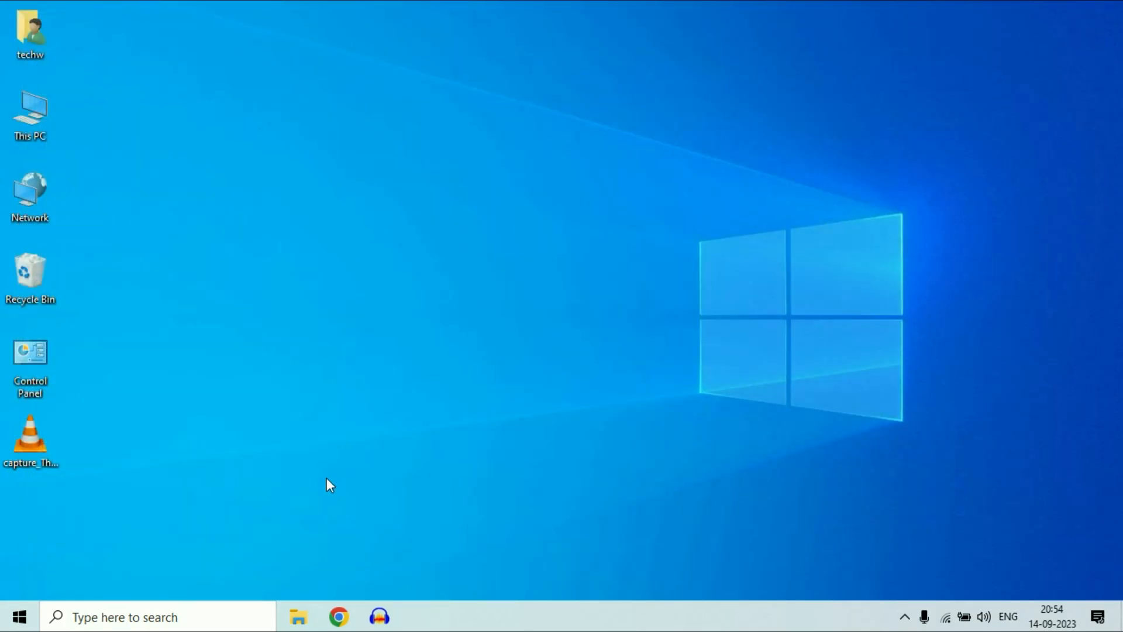
# Search for the advanced system settings from the taskbar.
pyautogui.click(125, 616)
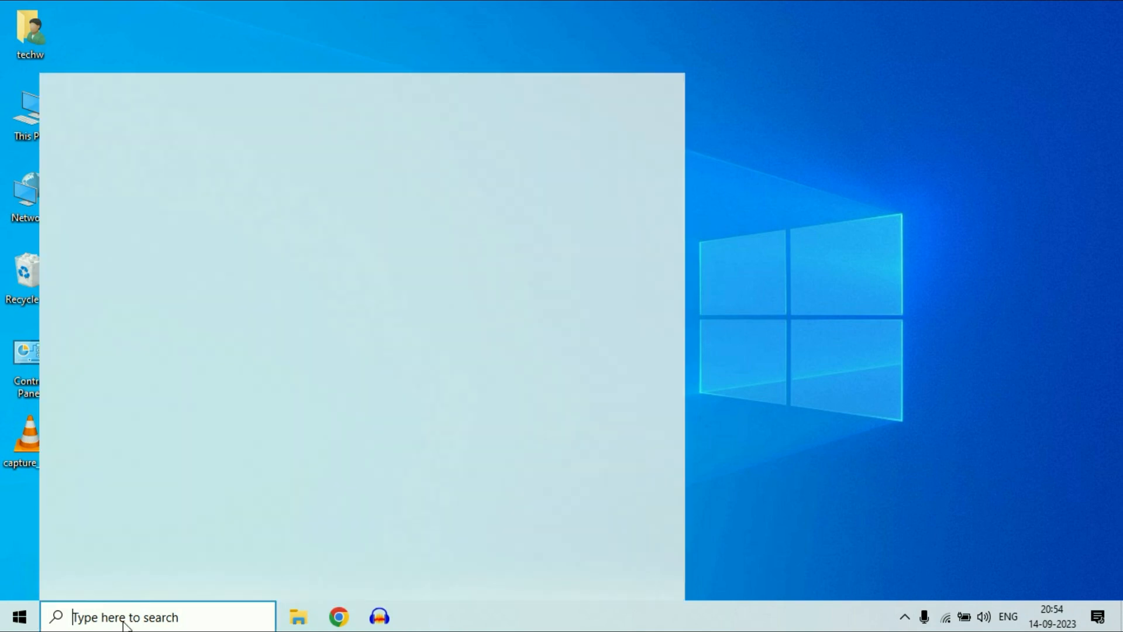
pyautogui.click(146, 617)
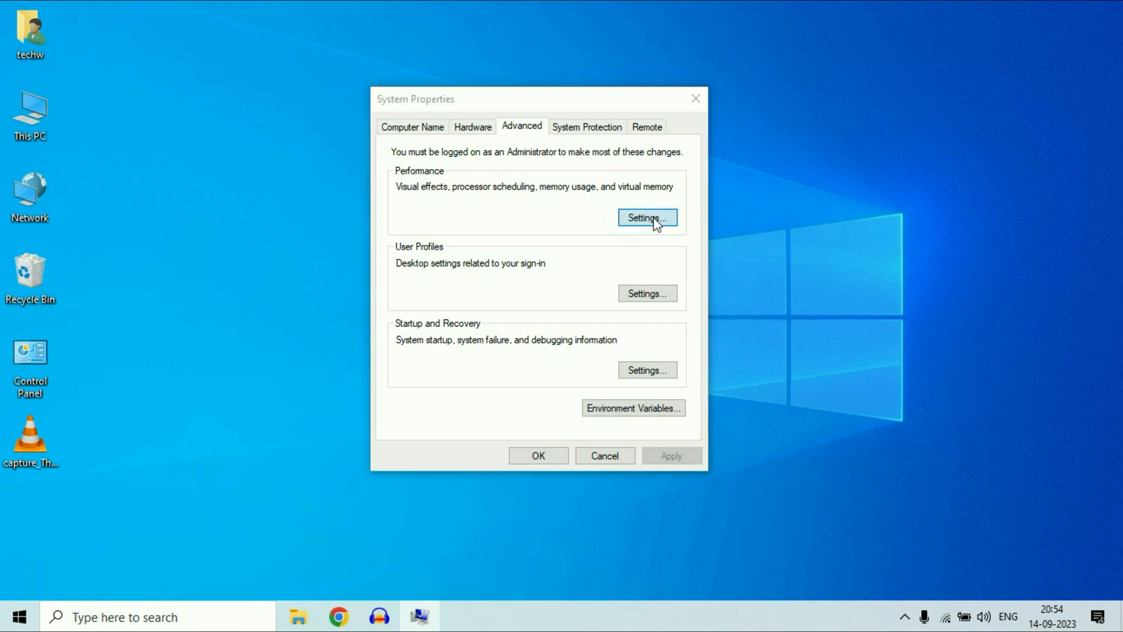
# In Performance Options choose Adjust for best performance for visual effects.
pyautogui.click(647, 218)
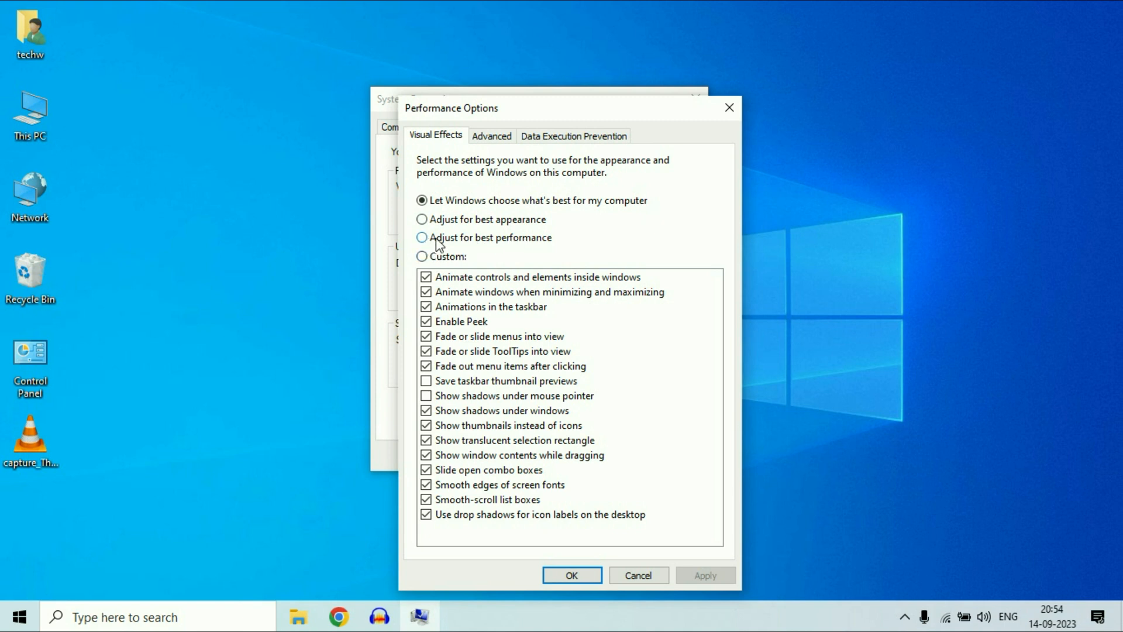
pyautogui.click(420, 237)
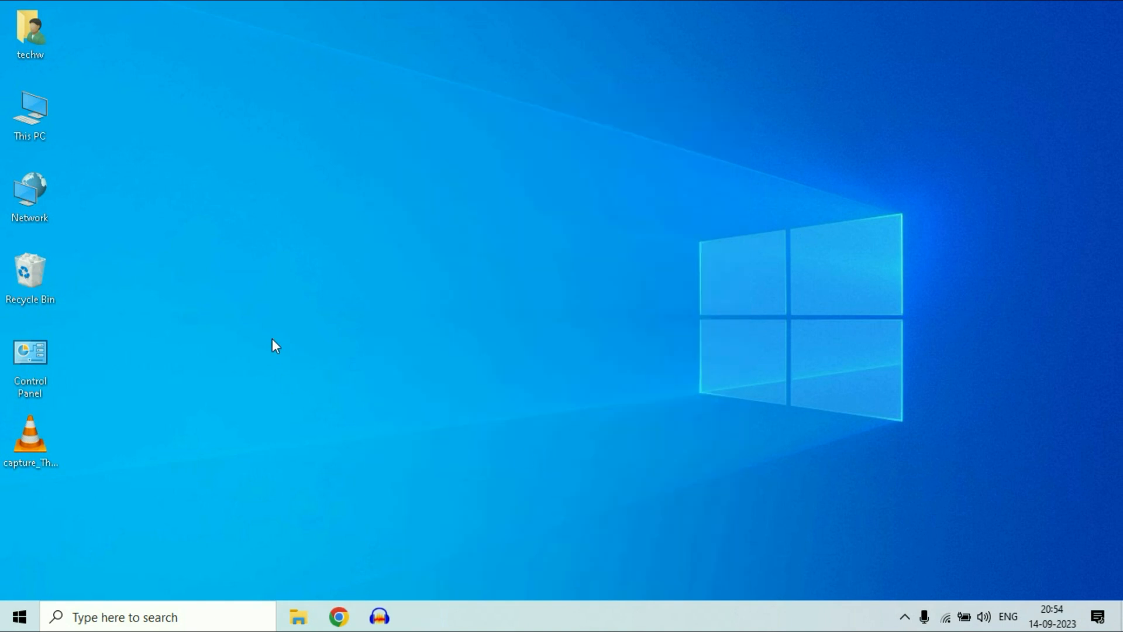
pyautogui.moveTo(195, 281)
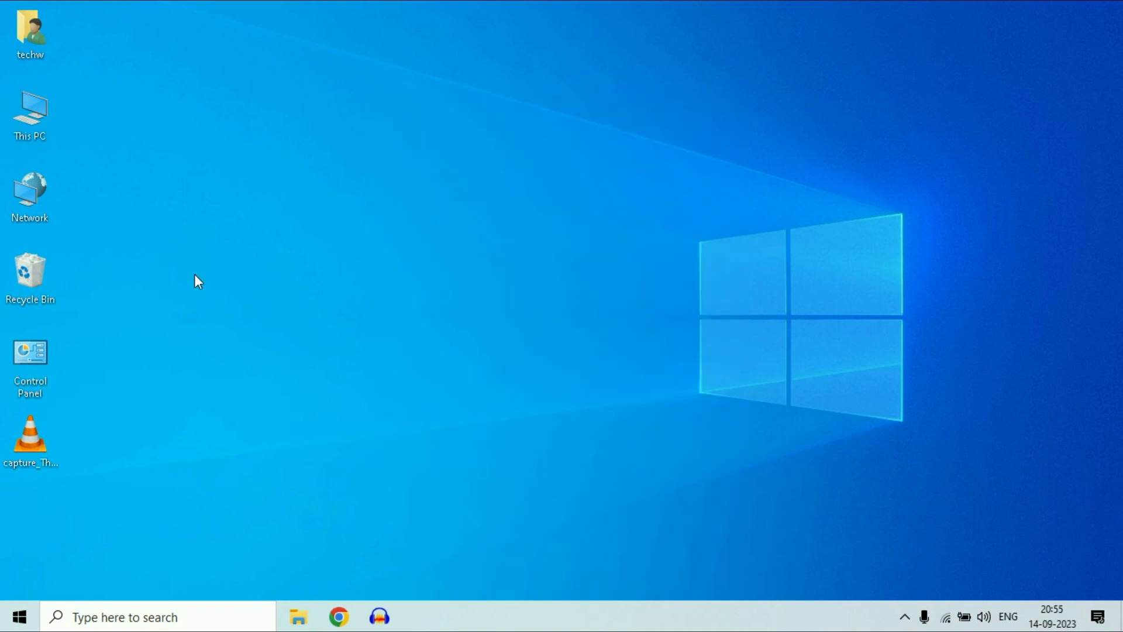
pyautogui.moveTo(461, 330)
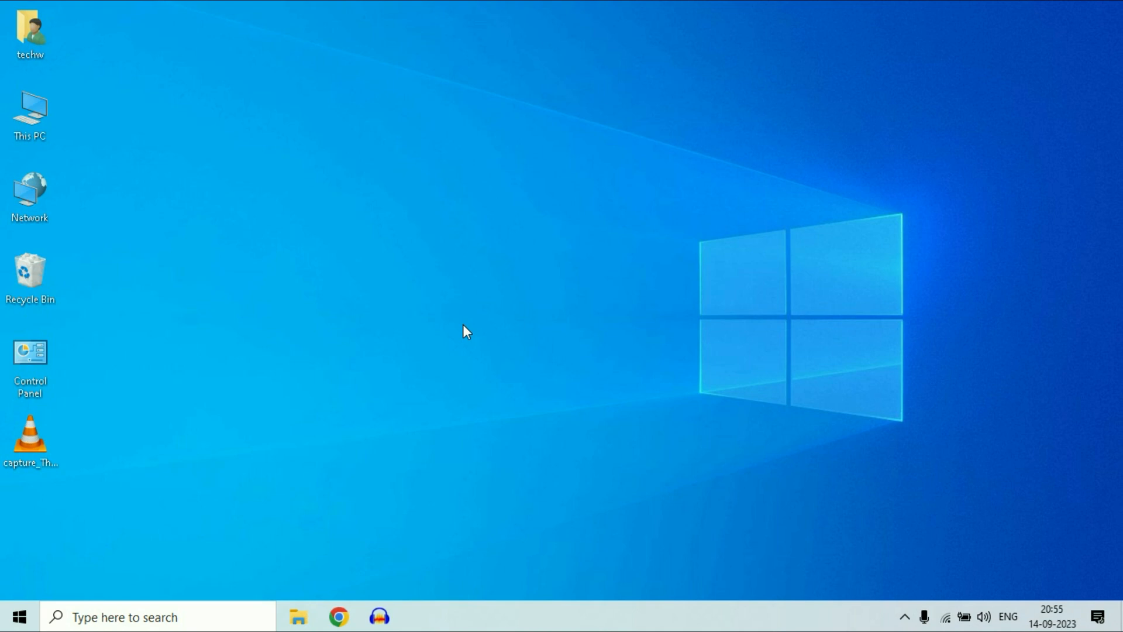